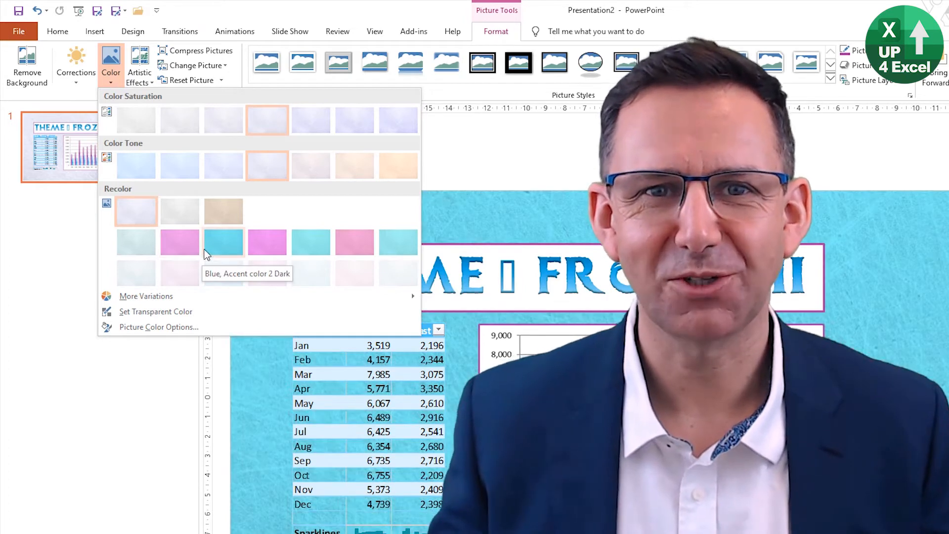
pyautogui.moveTo(267, 273)
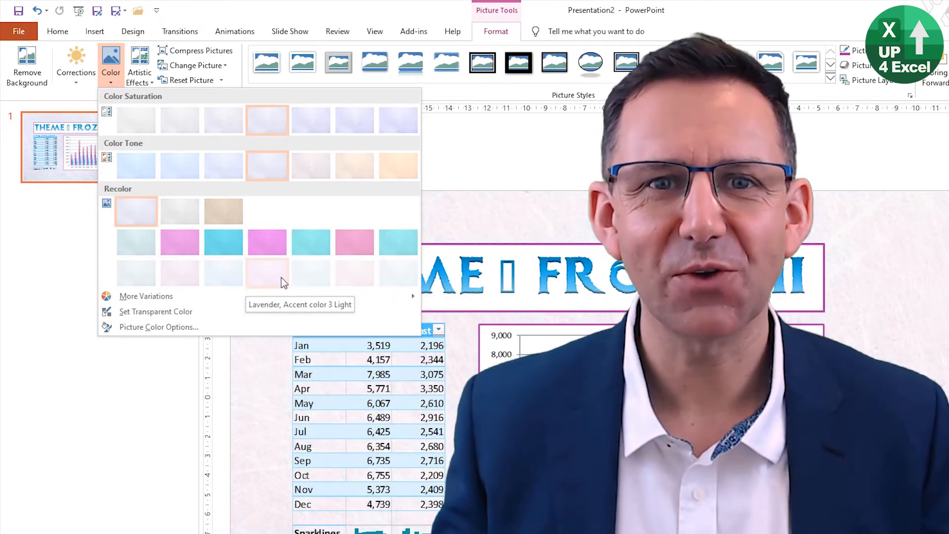
# - Recolour the ice-texture picture with Lavender, Accent color 3 Light
pyautogui.click(75, 65)
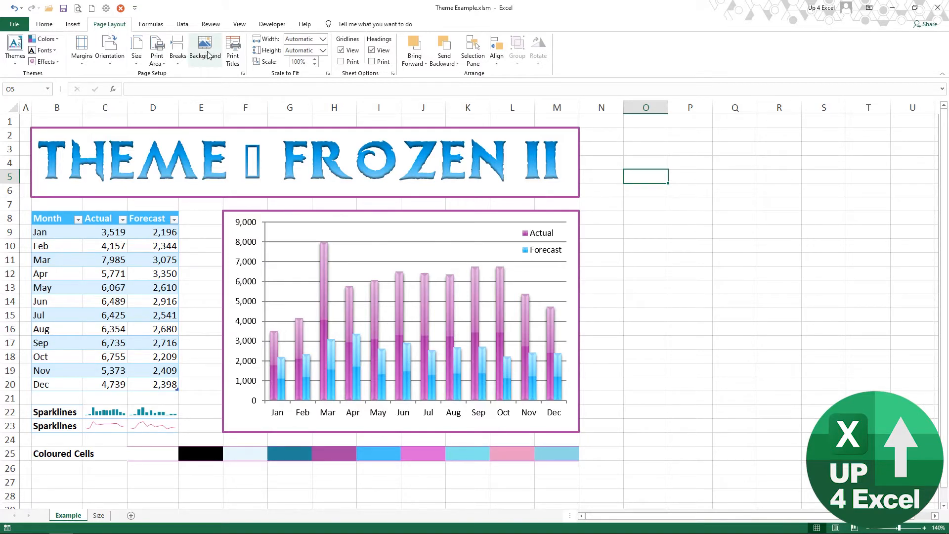
pyautogui.click(205, 45)
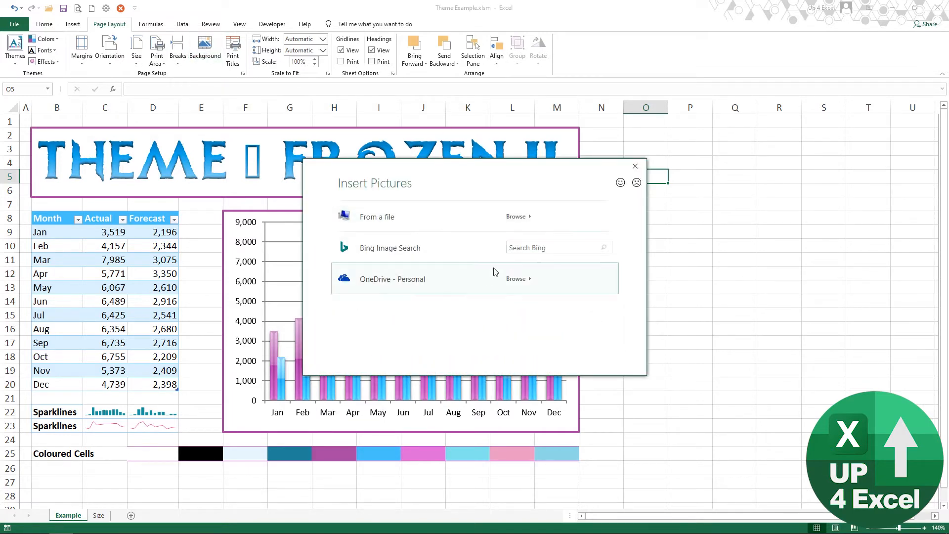
pyautogui.moveTo(636, 168)
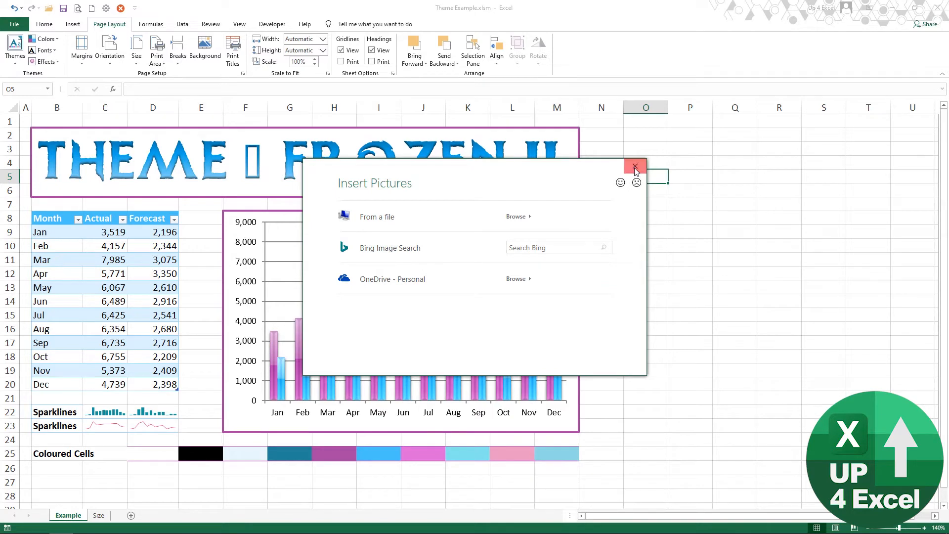
pyautogui.click(635, 165)
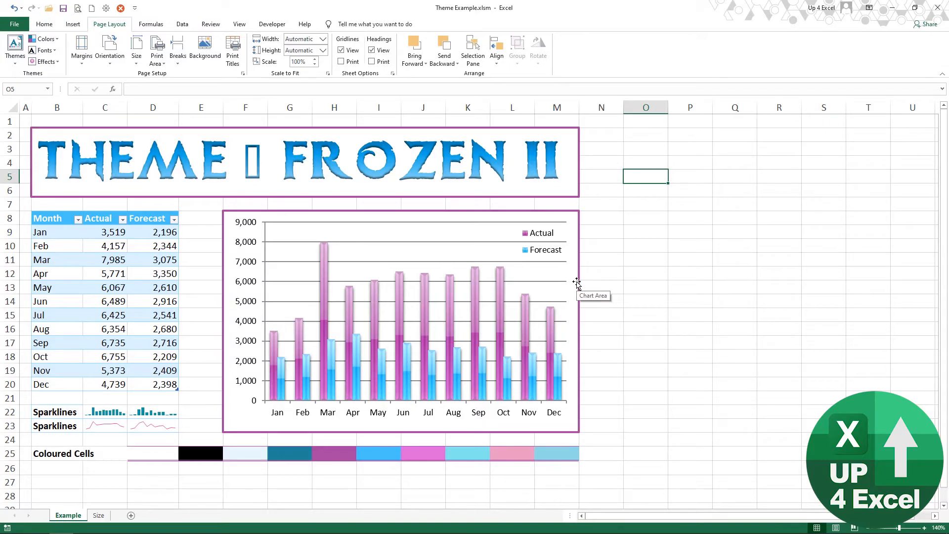
pyautogui.moveTo(518, 228)
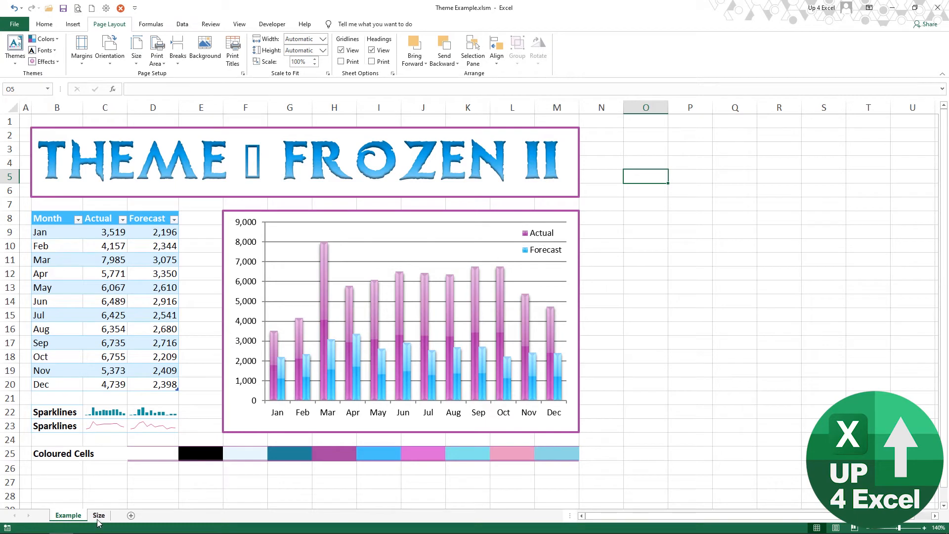
# - Add a new worksheet and stretch column A across nearly the whole screen
pyautogui.click(130, 515)
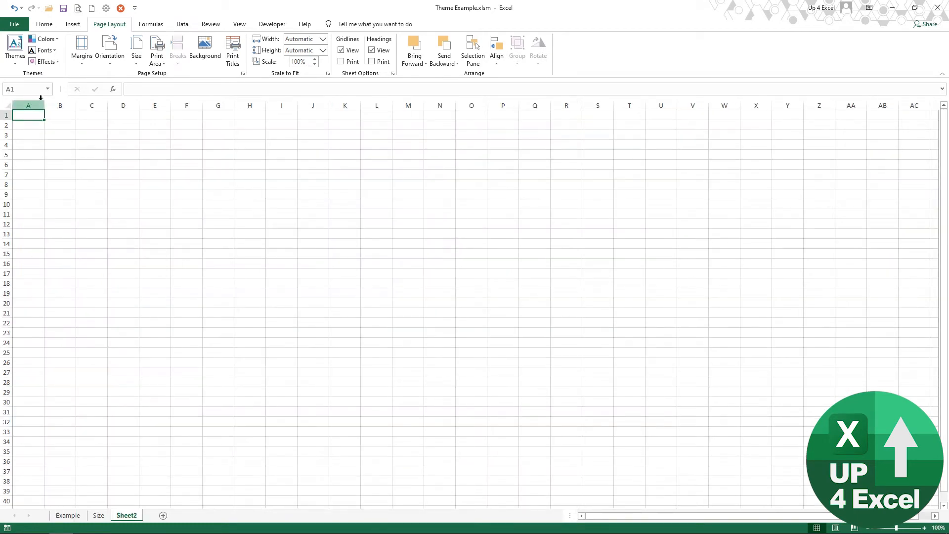
pyautogui.moveTo(44, 105); pyautogui.dragTo(308, 105)
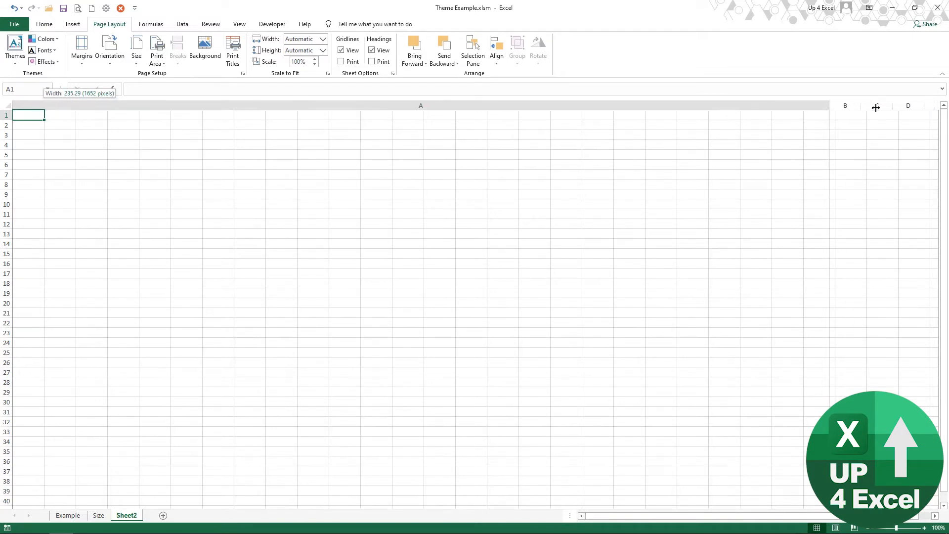
pyautogui.moveTo(876, 107); pyautogui.dragTo(934, 107)
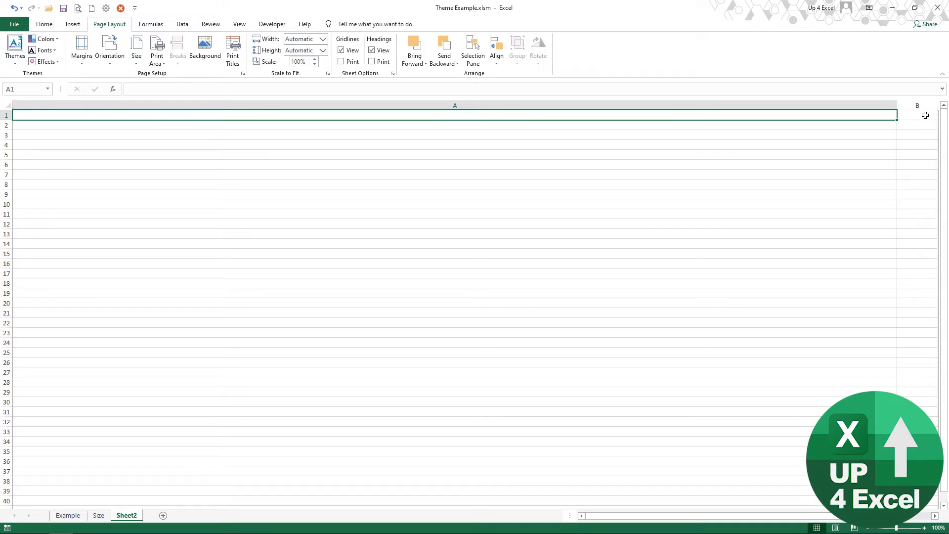
# - Enter a calculation in B1 that returns 1872
pyautogui.click(925, 116)
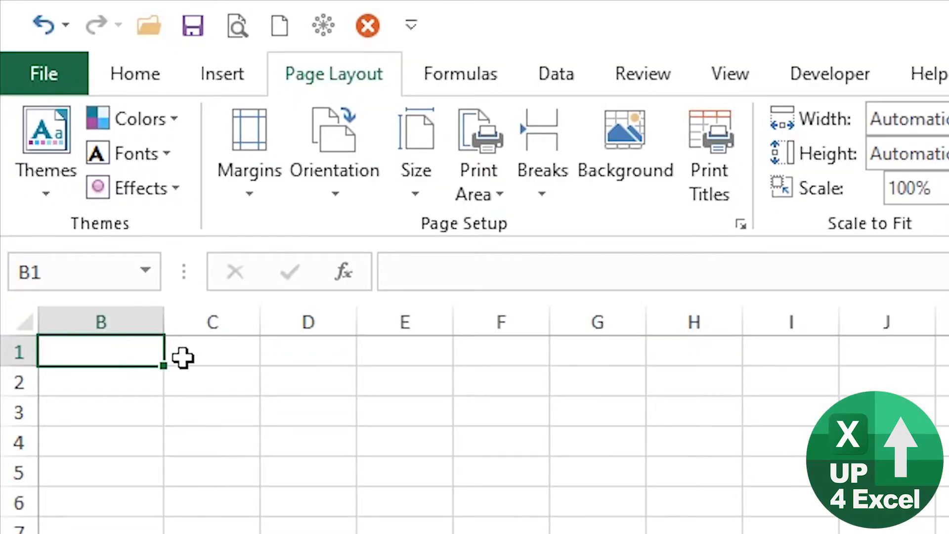
pyautogui.write('=17')
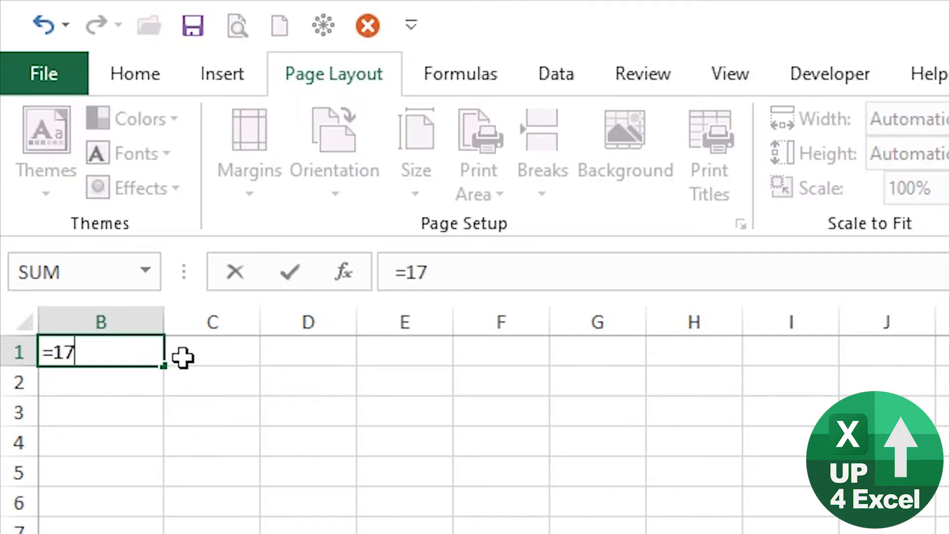
pyautogui.press('Enter')
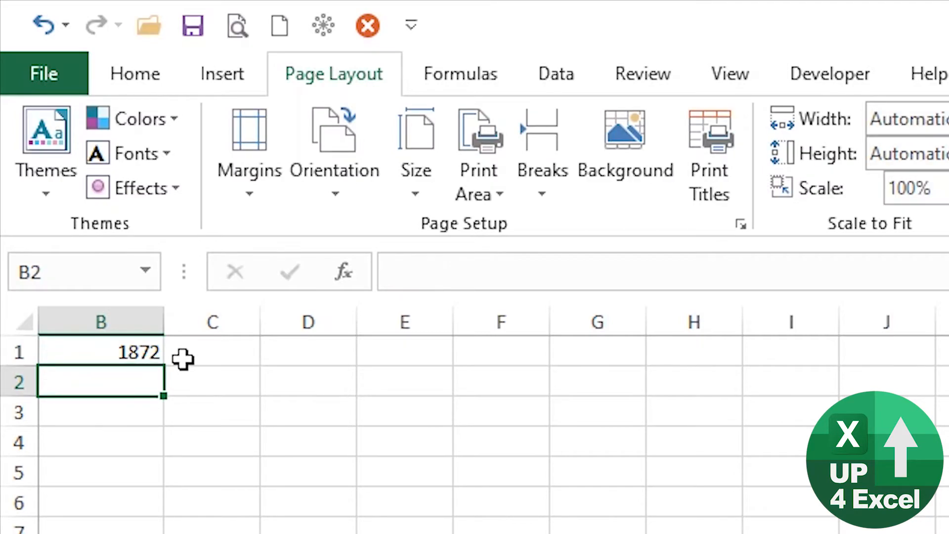
pyautogui.click(99, 353)
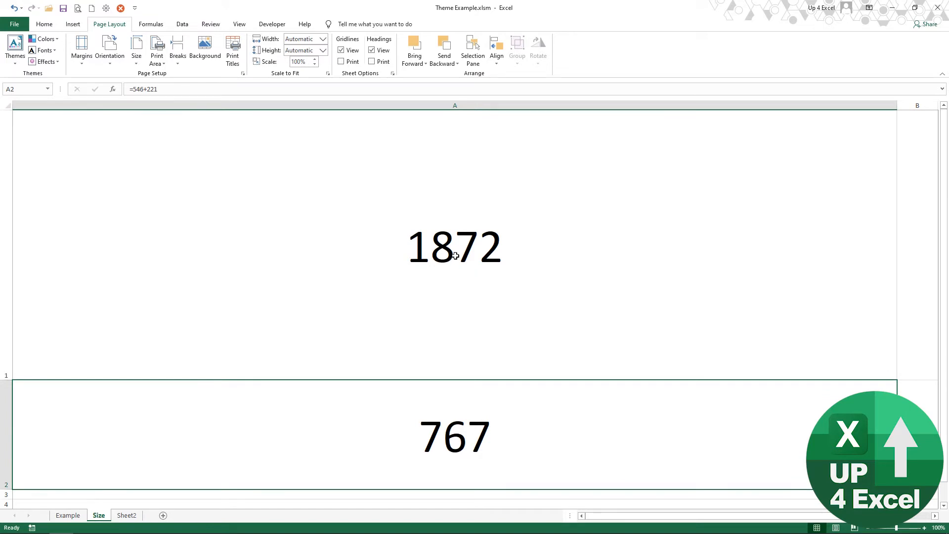
pyautogui.moveTo(494, 422)
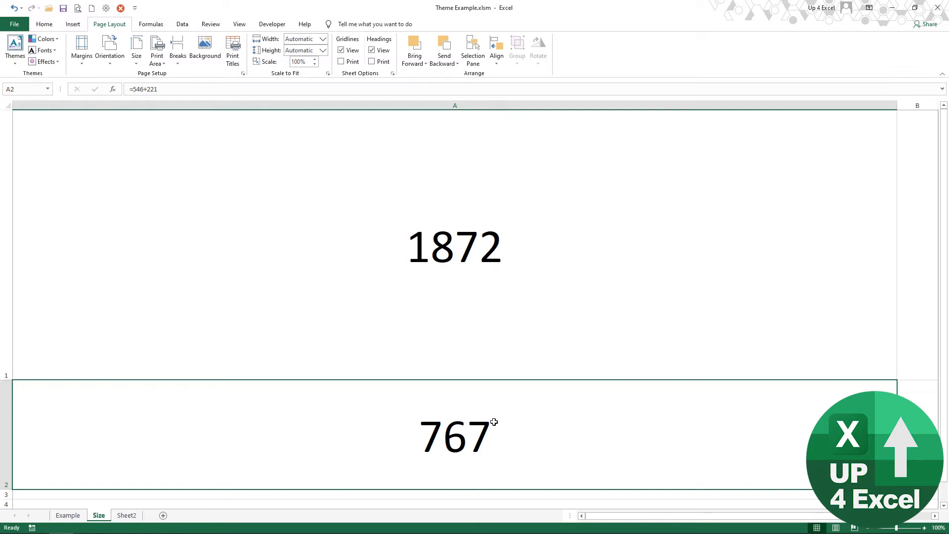
pyautogui.moveTo(501, 476)
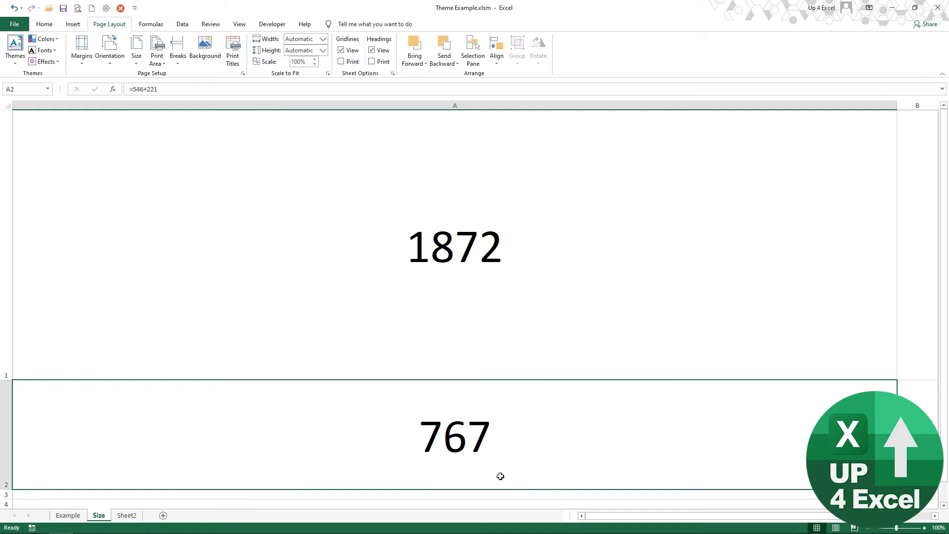
pyautogui.moveTo(479, 450)
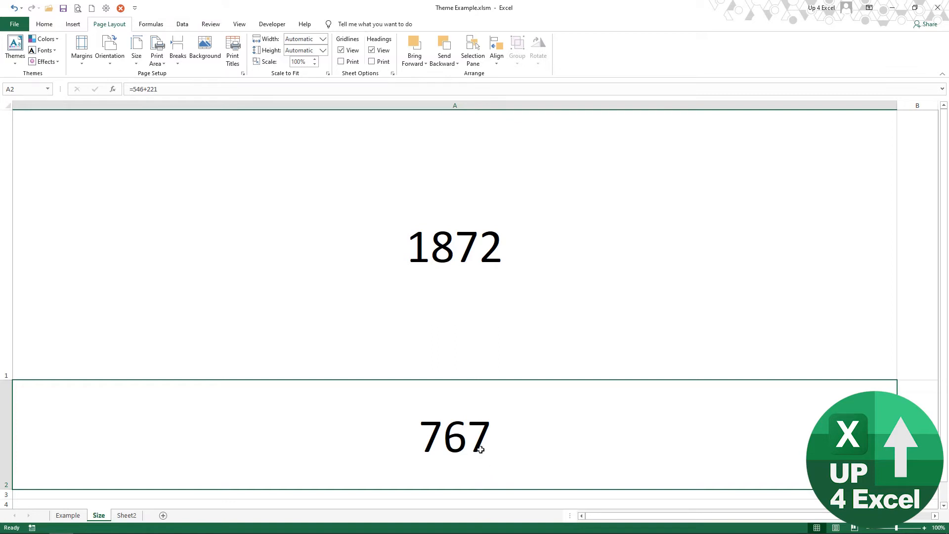
pyautogui.moveTo(372, 330)
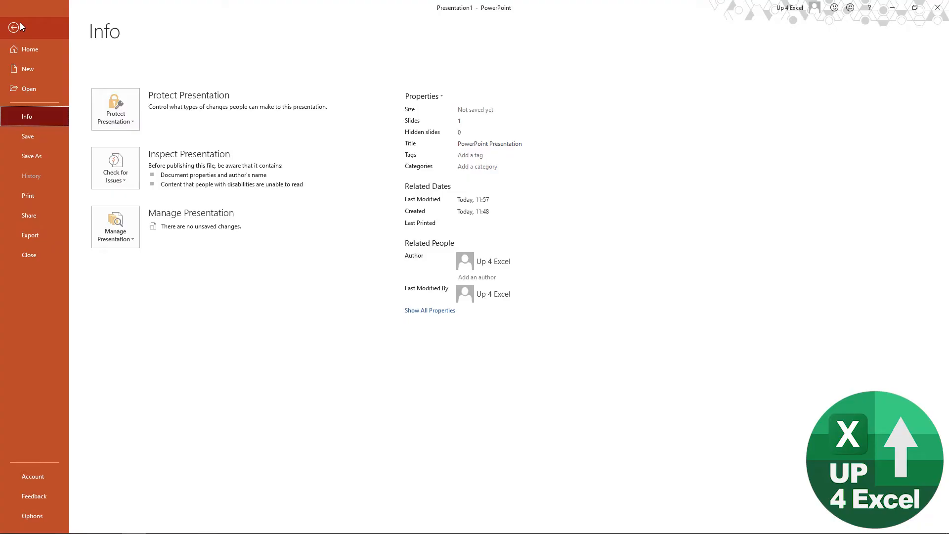
# - From a blank presentation, bring up Custom Slide Size under Design > Slide Size
pyautogui.click(27, 69)
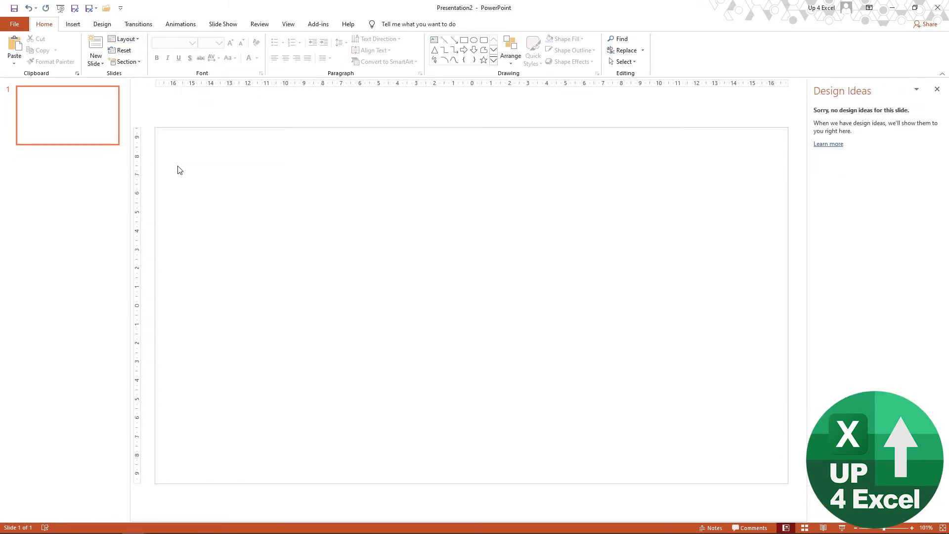
pyautogui.click(103, 23)
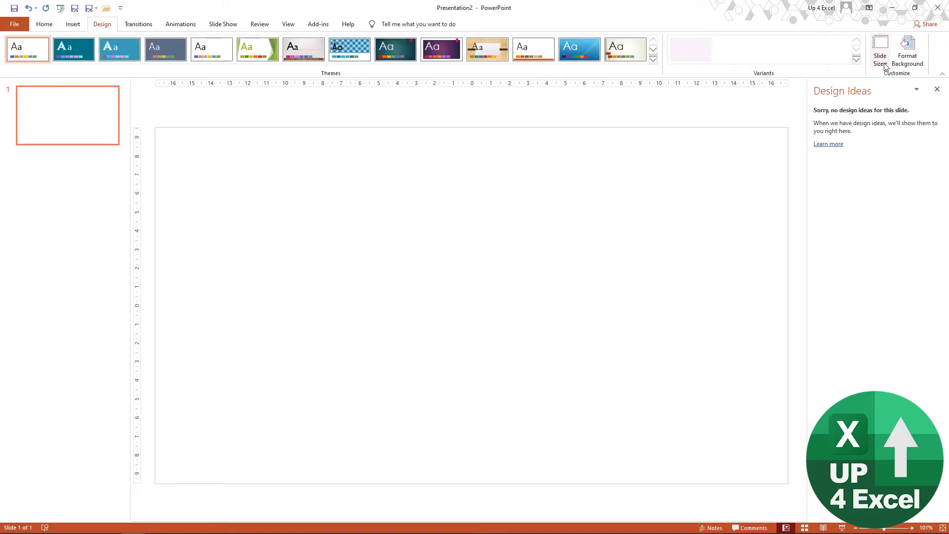
pyautogui.click(880, 46)
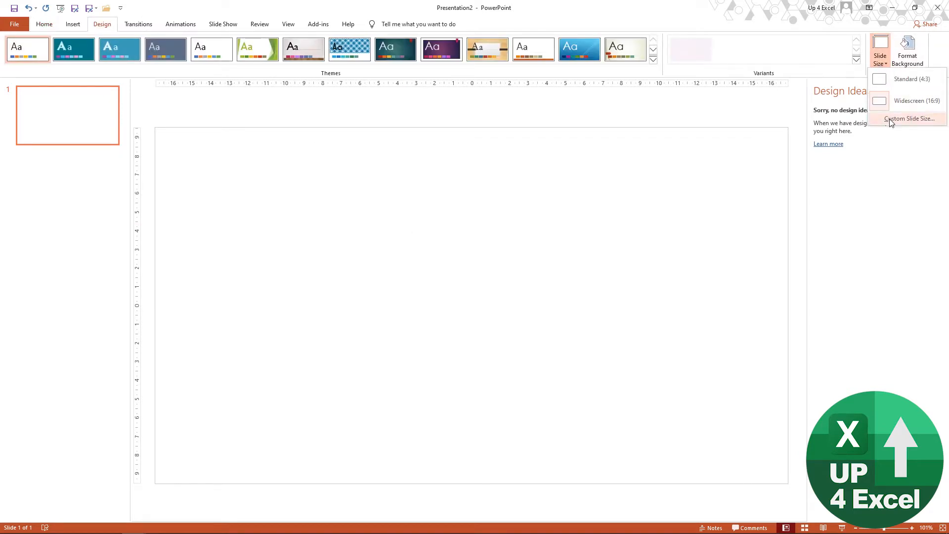
pyautogui.click(908, 118)
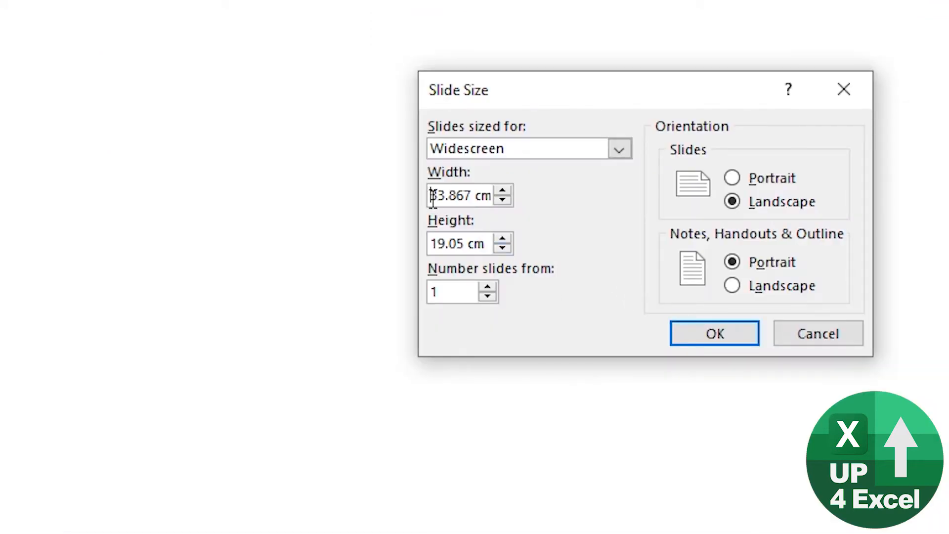
# - Set the slide size to 1900 px by 800 px, choosing Maximize content
pyautogui.write('1900')
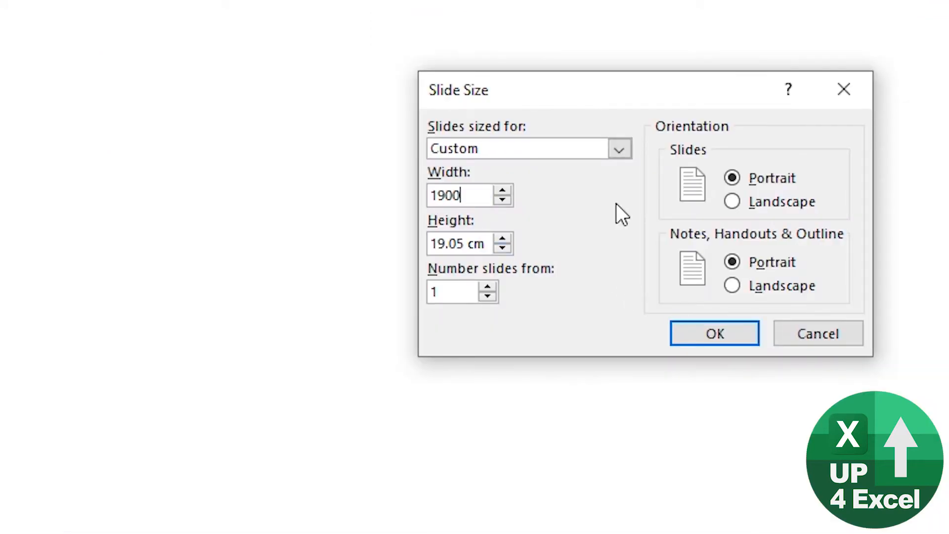
pyautogui.write('p')
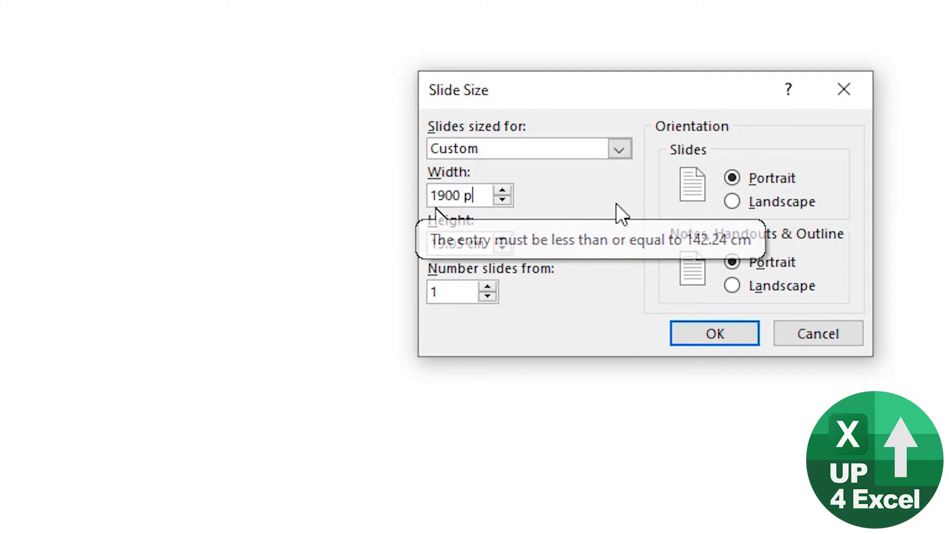
pyautogui.click(732, 202)
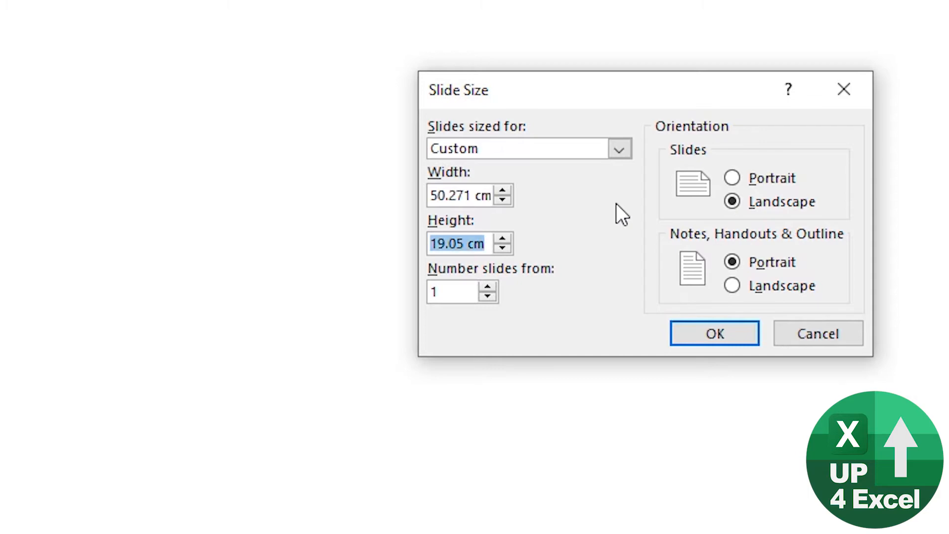
pyautogui.click(457, 243)
pyautogui.write('800')
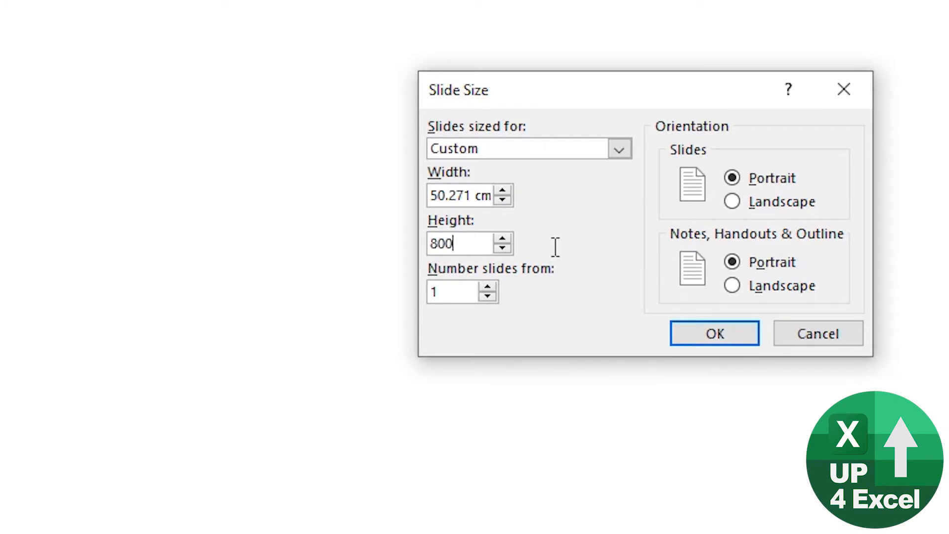
pyautogui.click(732, 202)
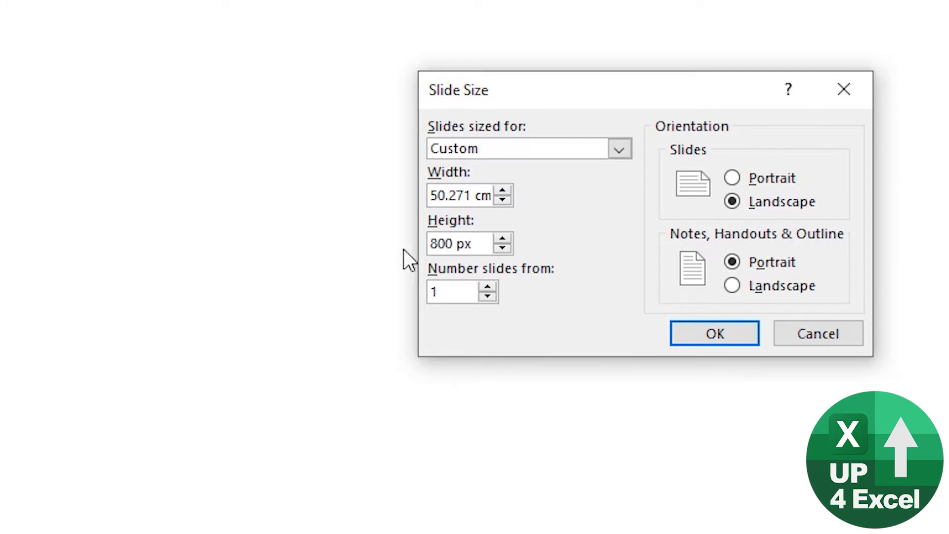
pyautogui.click(715, 334)
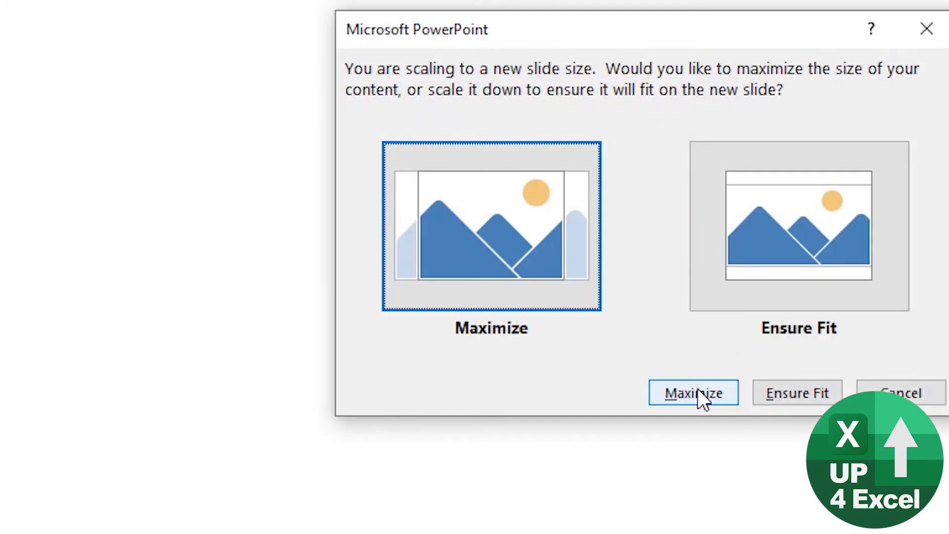
pyautogui.moveTo(705, 424)
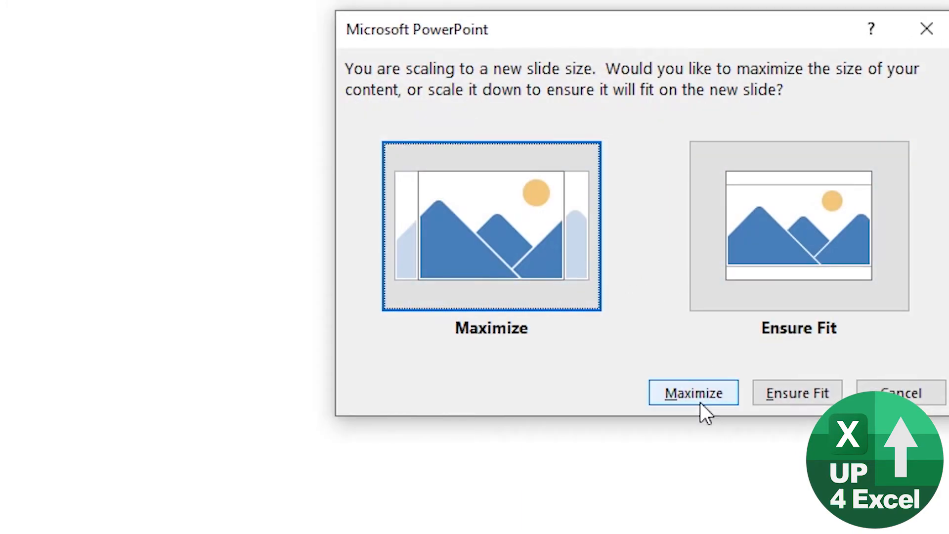
pyautogui.click(694, 392)
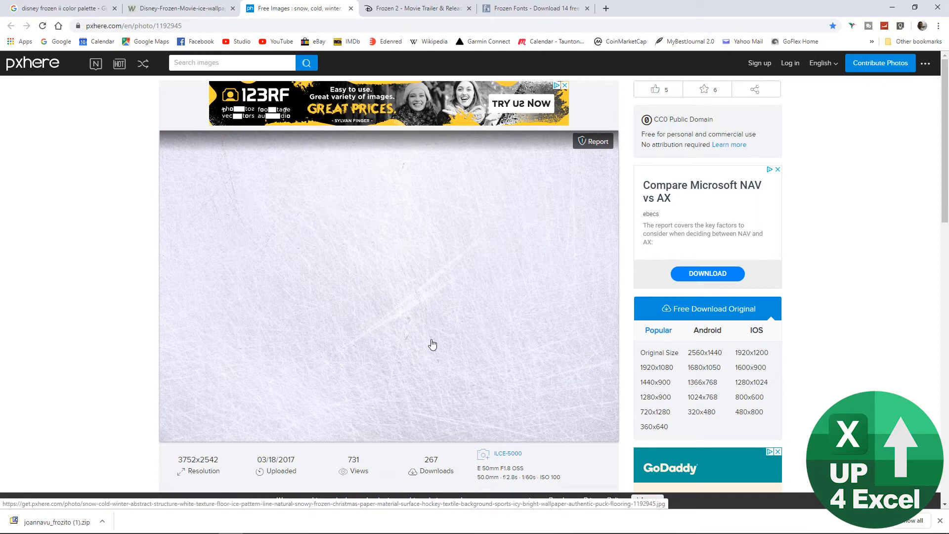
# - Copy the scratched white ice photo from the pxhere page
pyautogui.rightClick(433, 343)
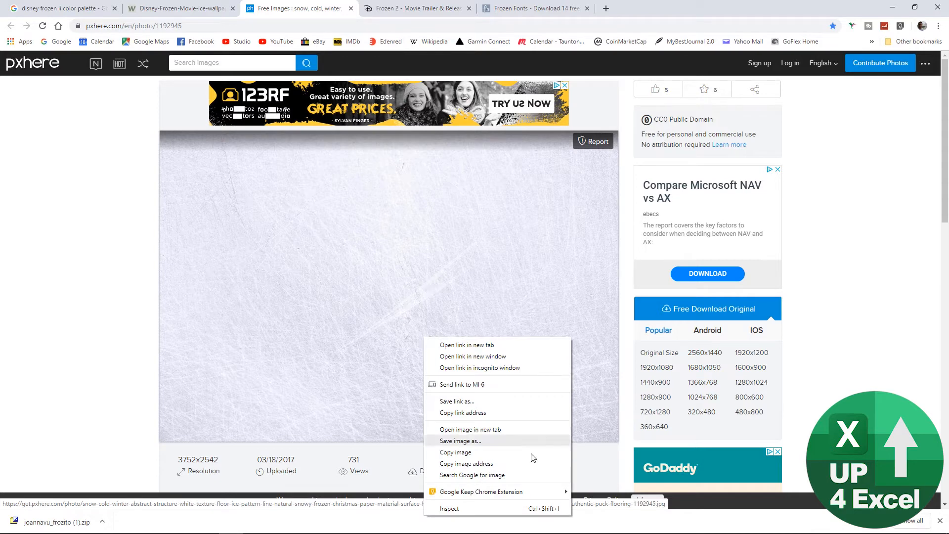
pyautogui.moveTo(518, 457)
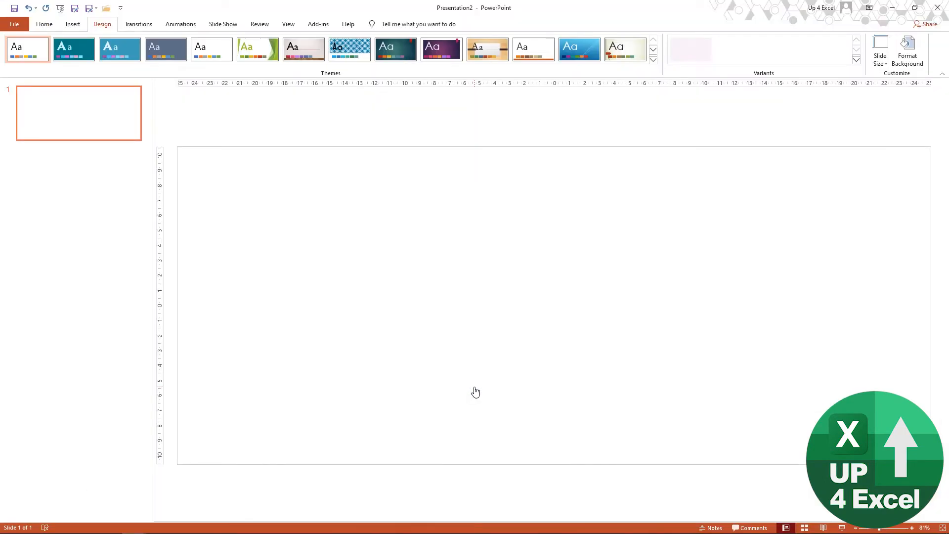
# - Paste the copied ice photo onto the blank slide as its full background
pyautogui.press('Ctrl+v')
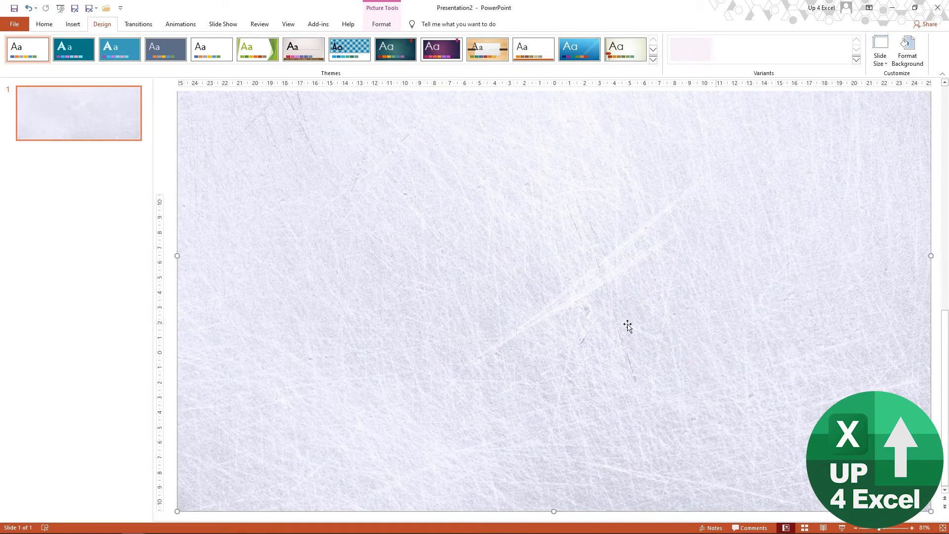
# - Crop the oversized ice photo to the slide edges, then return to Excel
pyautogui.click(381, 24)
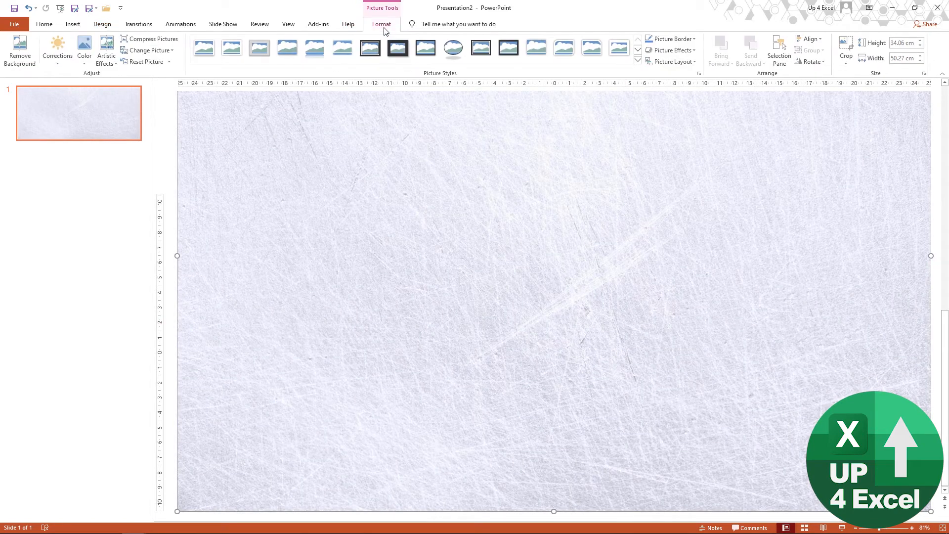
pyautogui.click(846, 42)
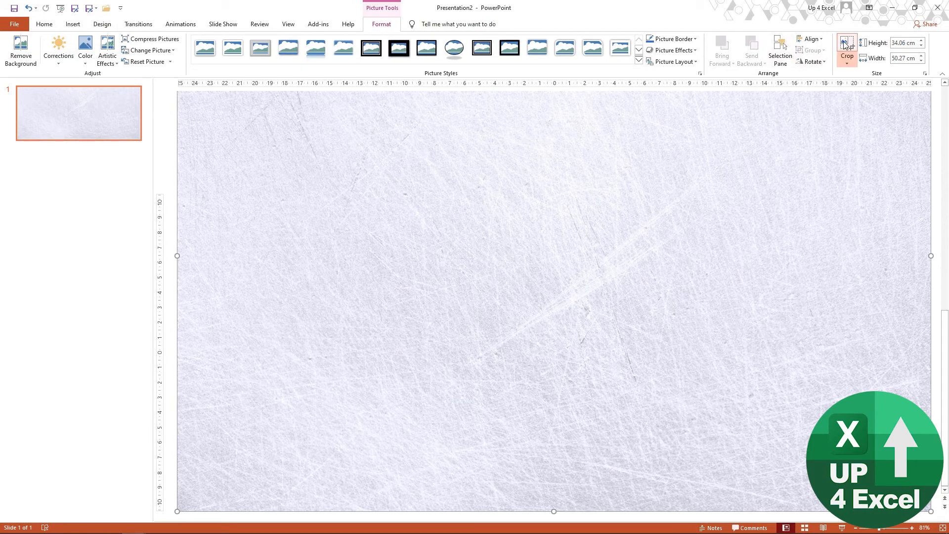
pyautogui.click(847, 45)
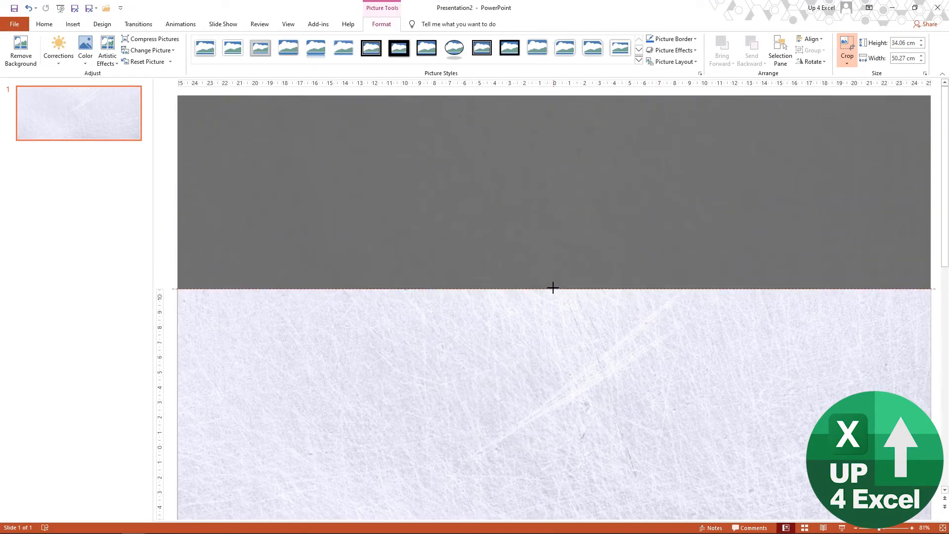
pyautogui.press('Alt+Tab')
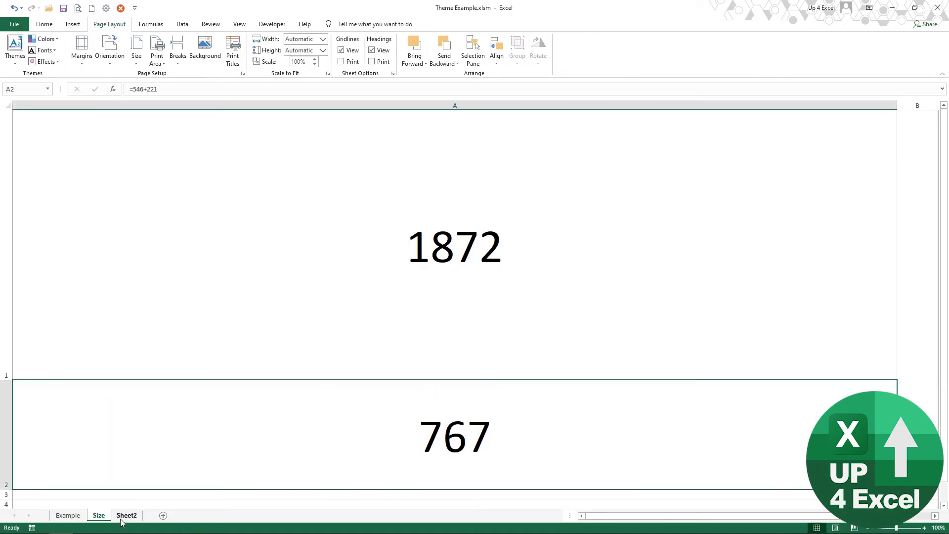
# - Copy the Example sheet's Frozen II title, monthly table and chart, then return to PowerPoint
pyautogui.click(68, 515)
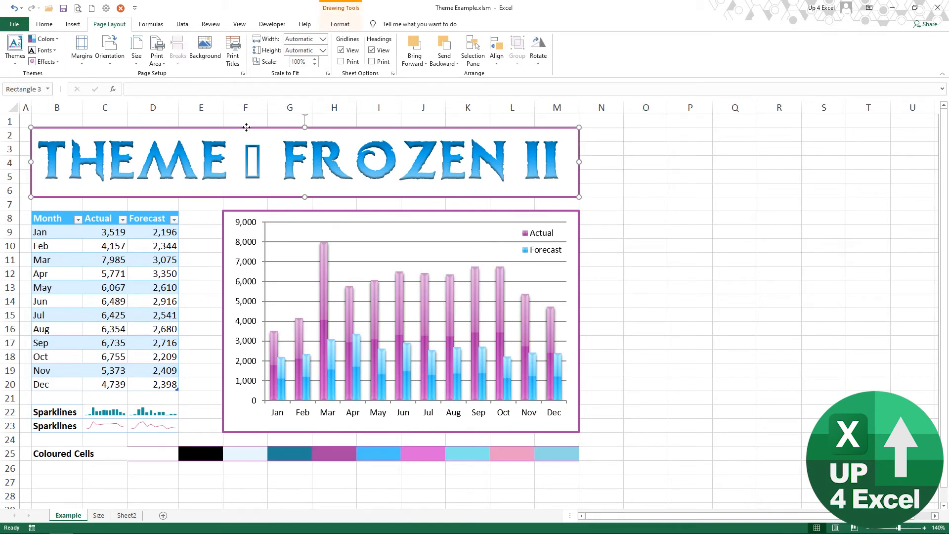
pyautogui.moveTo(243, 212)
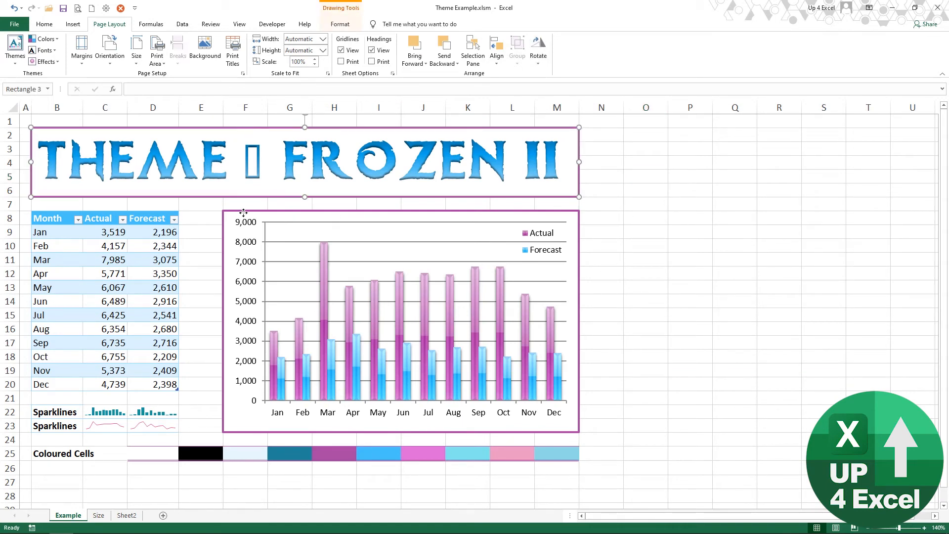
pyautogui.press('Ctrl+C')
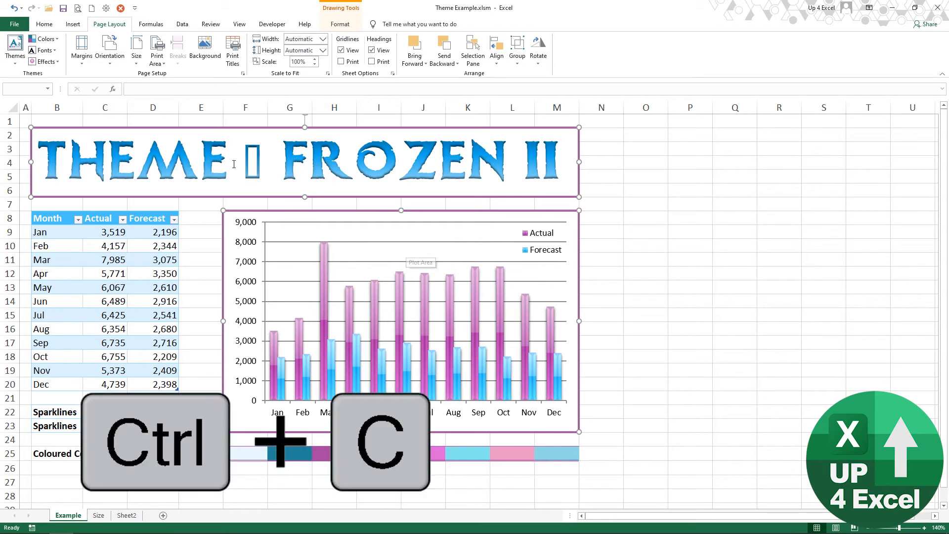
pyautogui.press('Alt+Tab')
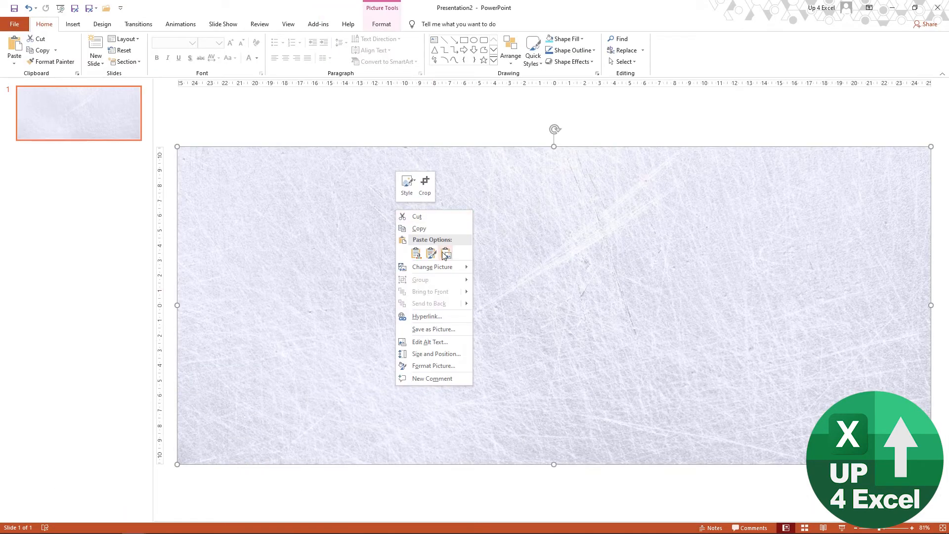
# - Paste the report as a picture, recolour the ice photo light, and apply a brighter correction
pyautogui.click(431, 253)
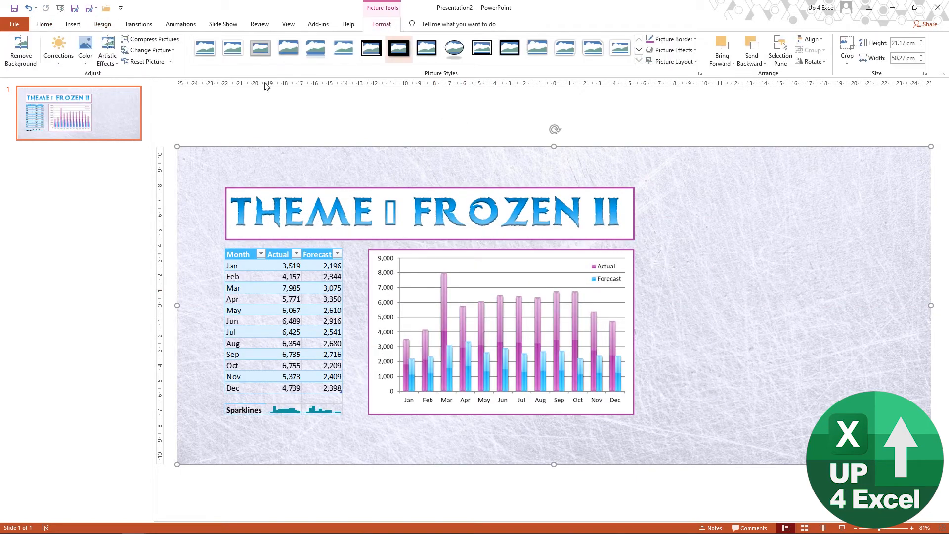
pyautogui.click(85, 48)
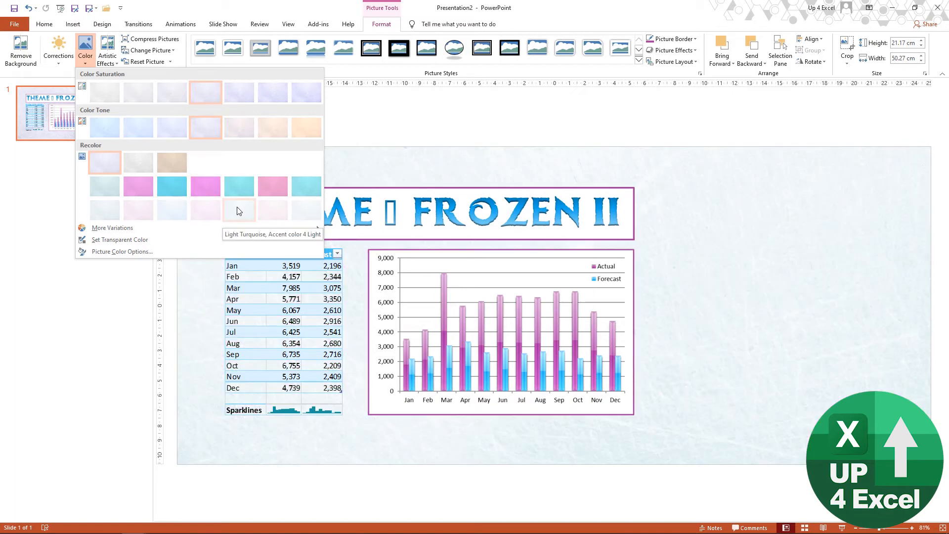
pyautogui.moveTo(306, 211)
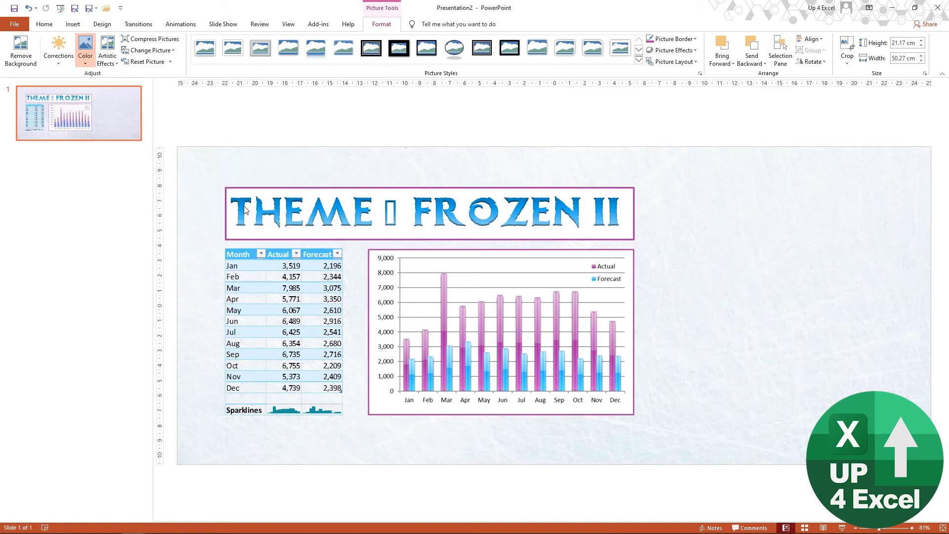
pyautogui.click(58, 45)
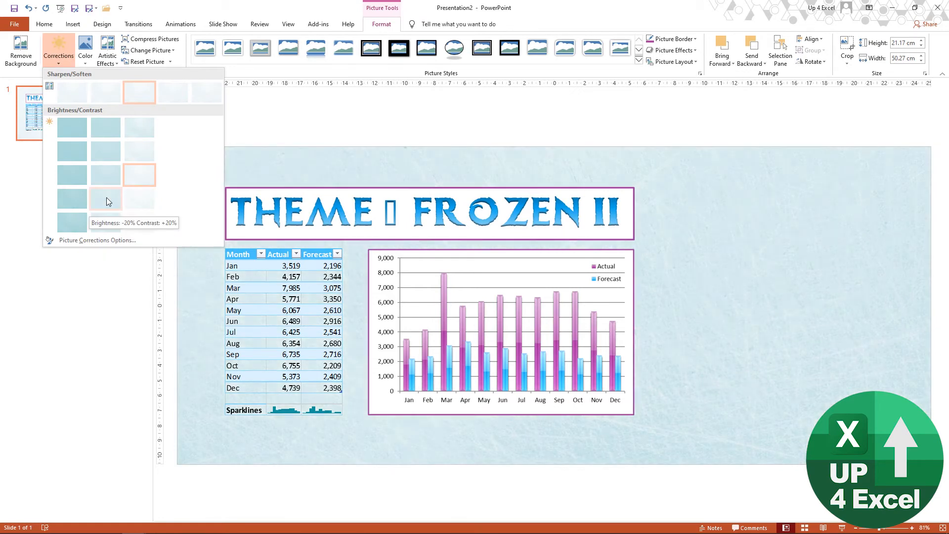
pyautogui.moveTo(140, 202)
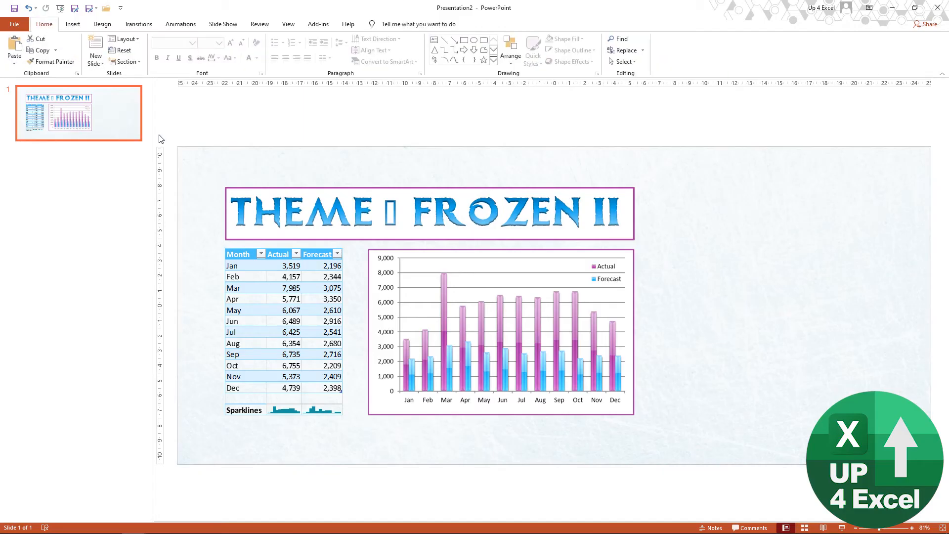
# - Duplicate the slide so slide 2 keeps only the pale ice background, then open File info
pyautogui.press('Ctrl+V')
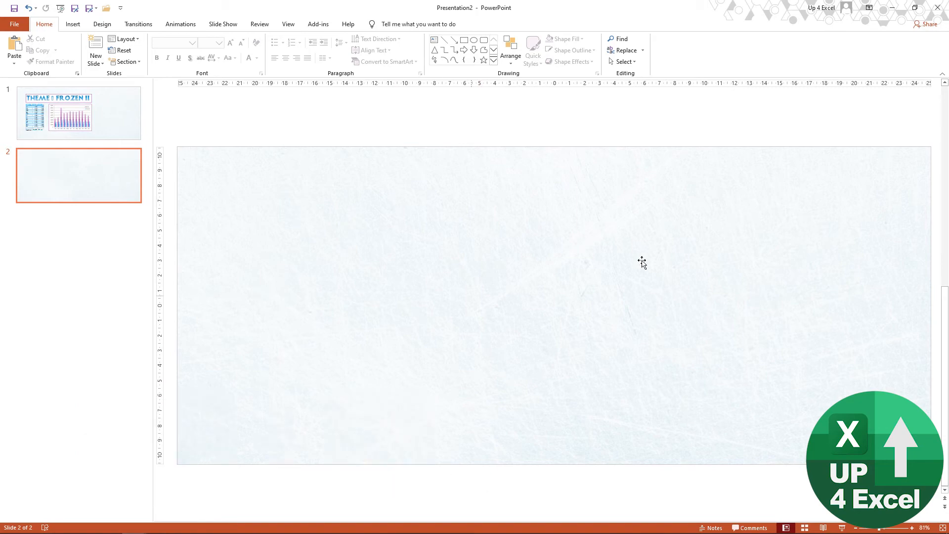
pyautogui.moveTo(249, 220)
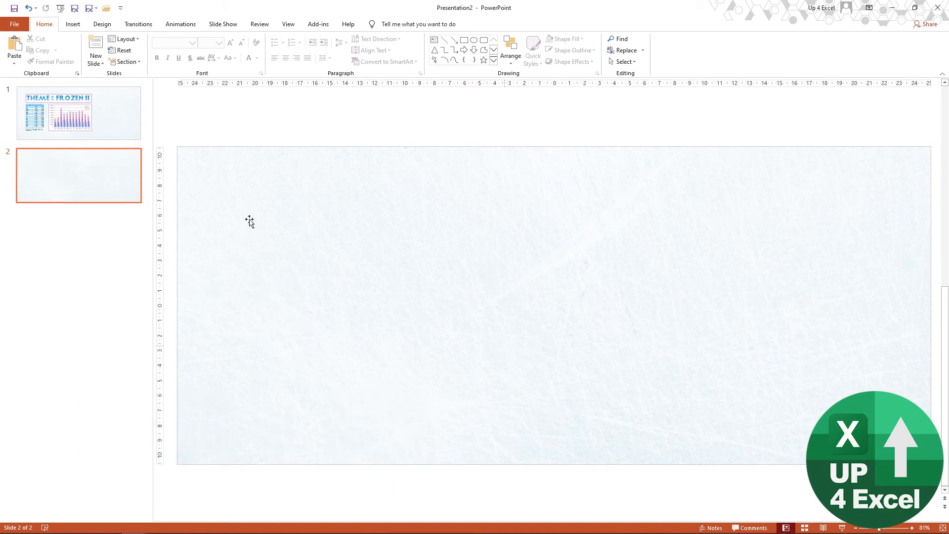
pyautogui.click(17, 23)
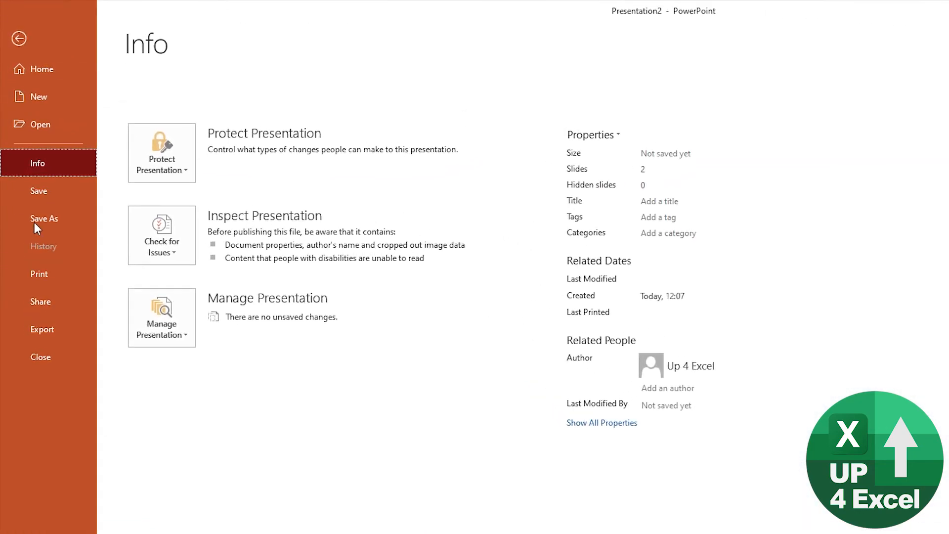
# - Export only the pale ice background slide as a JPEG image to the Desktop
pyautogui.click(43, 218)
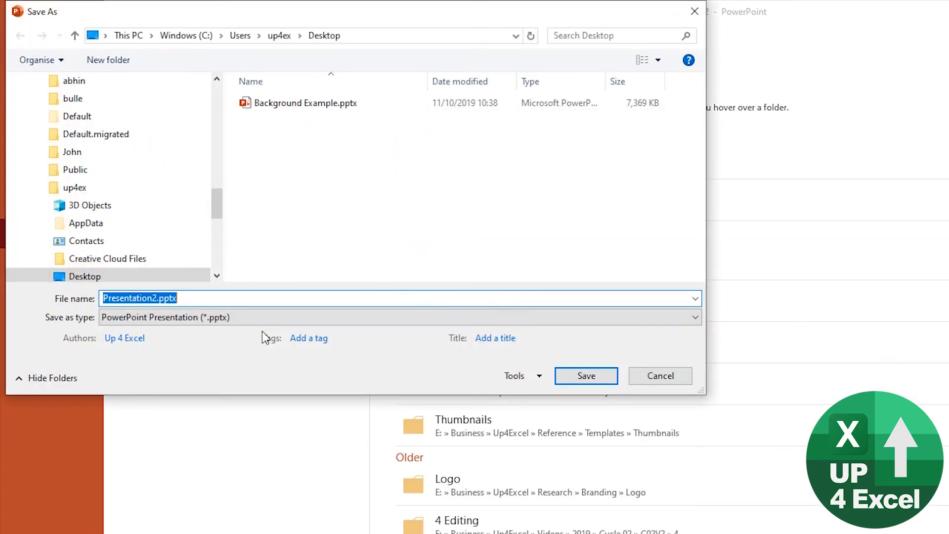
pyautogui.click(695, 317)
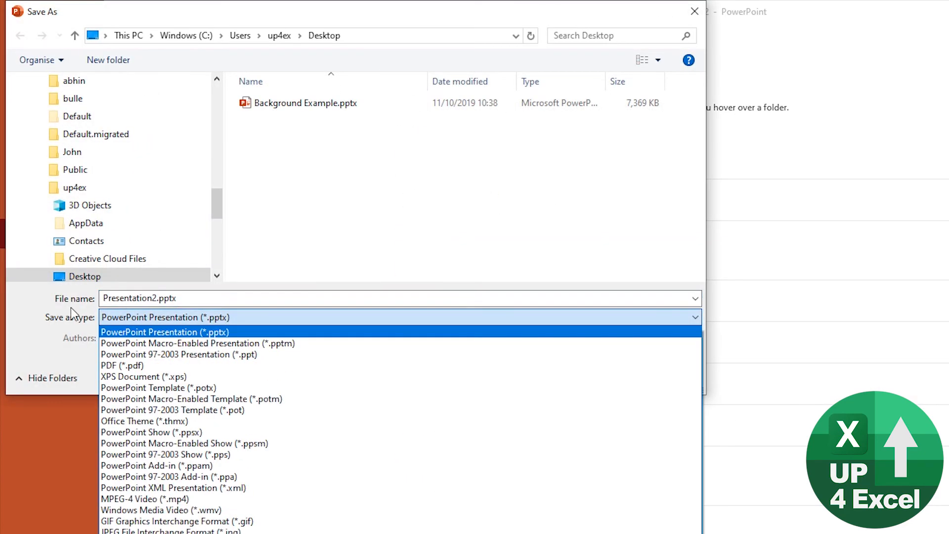
pyautogui.moveTo(322, 326)
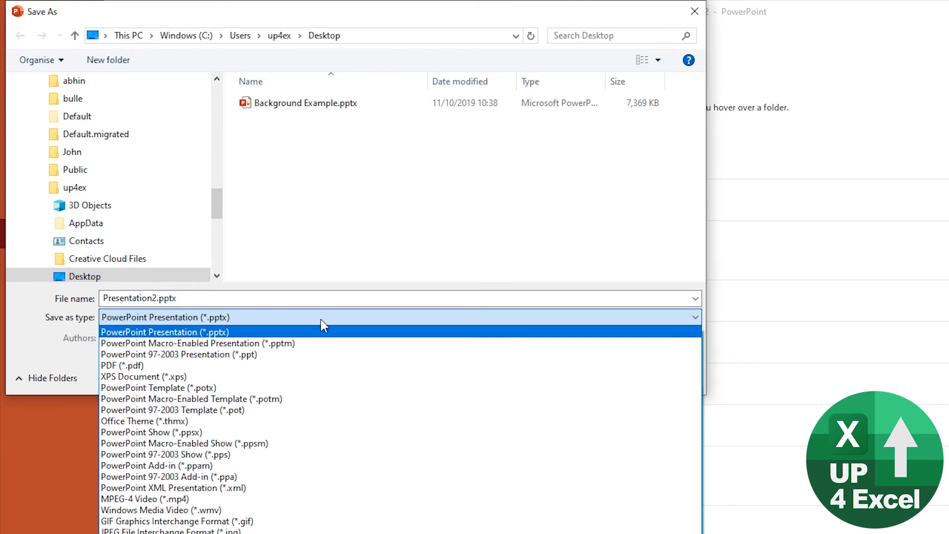
pyautogui.moveTo(354, 510)
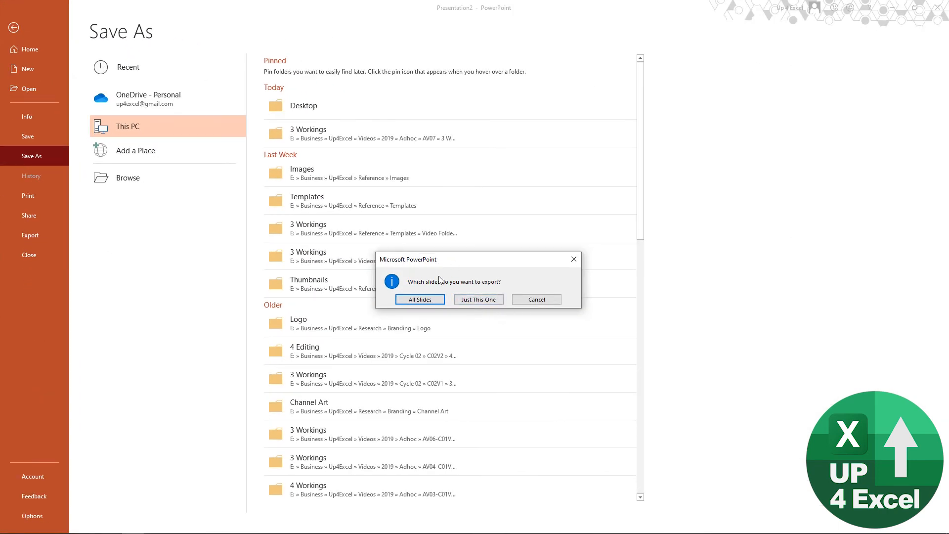
pyautogui.click(537, 299)
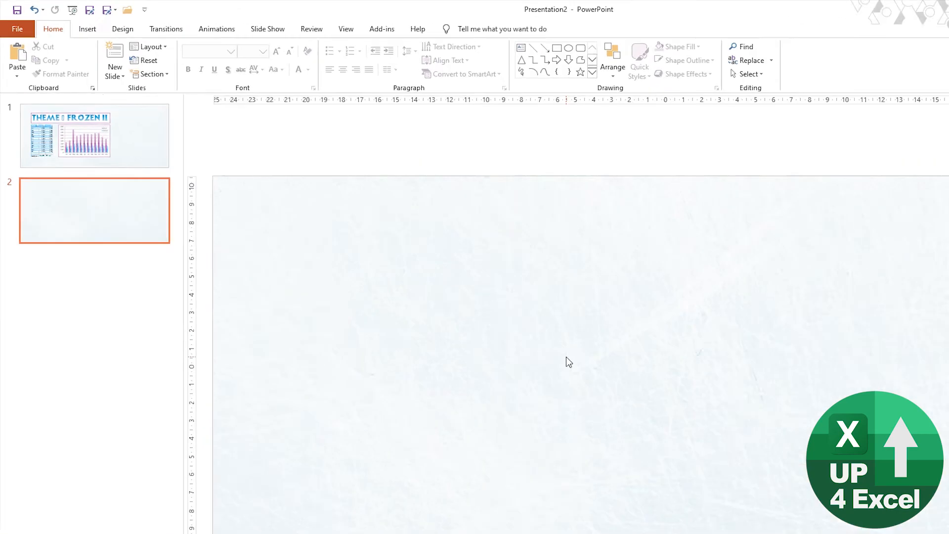
pyautogui.press('alt+tab')
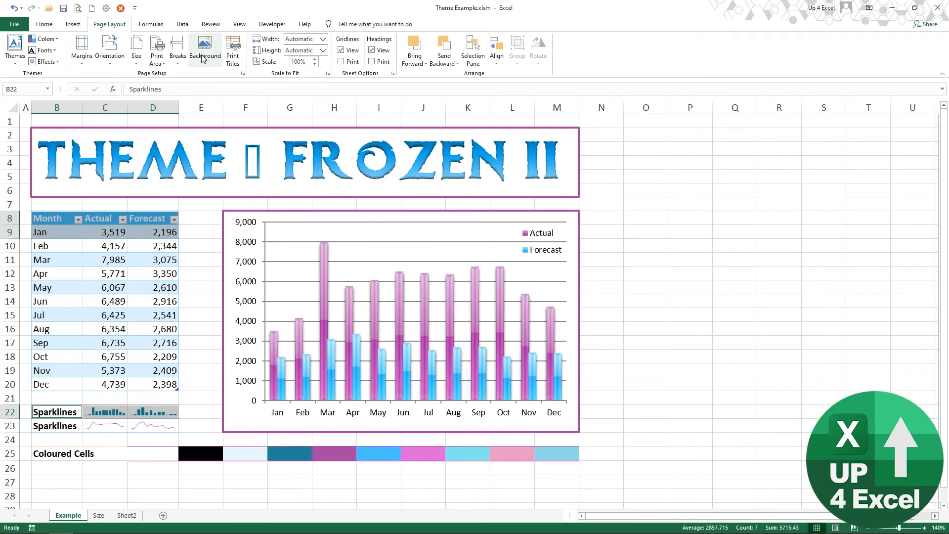
# - Set Ice v2.jpg from the Desktop as the Example sheet's background picture
pyautogui.click(205, 47)
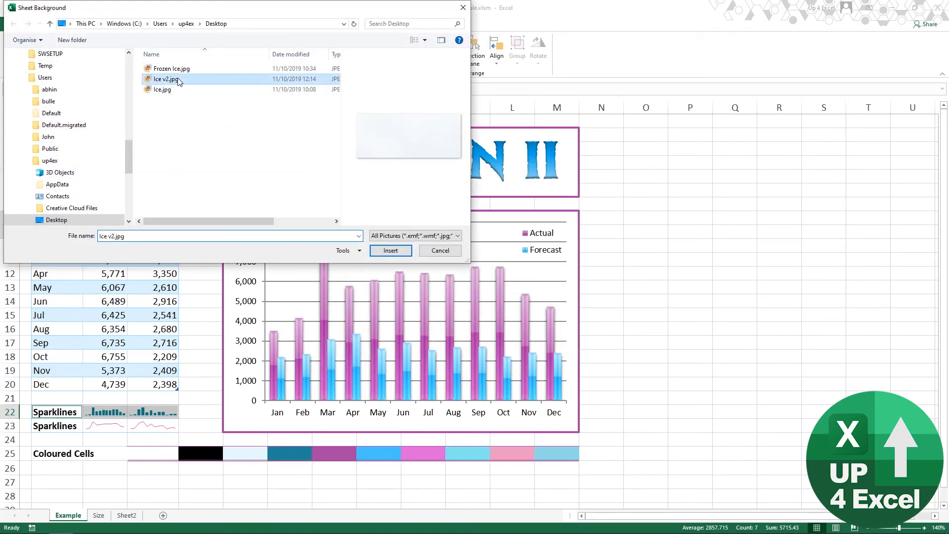
pyautogui.click(391, 250)
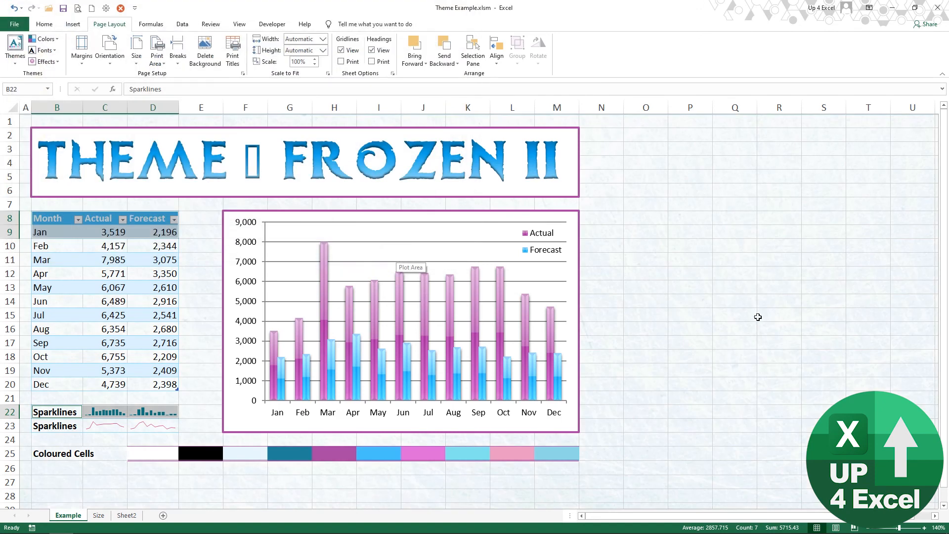